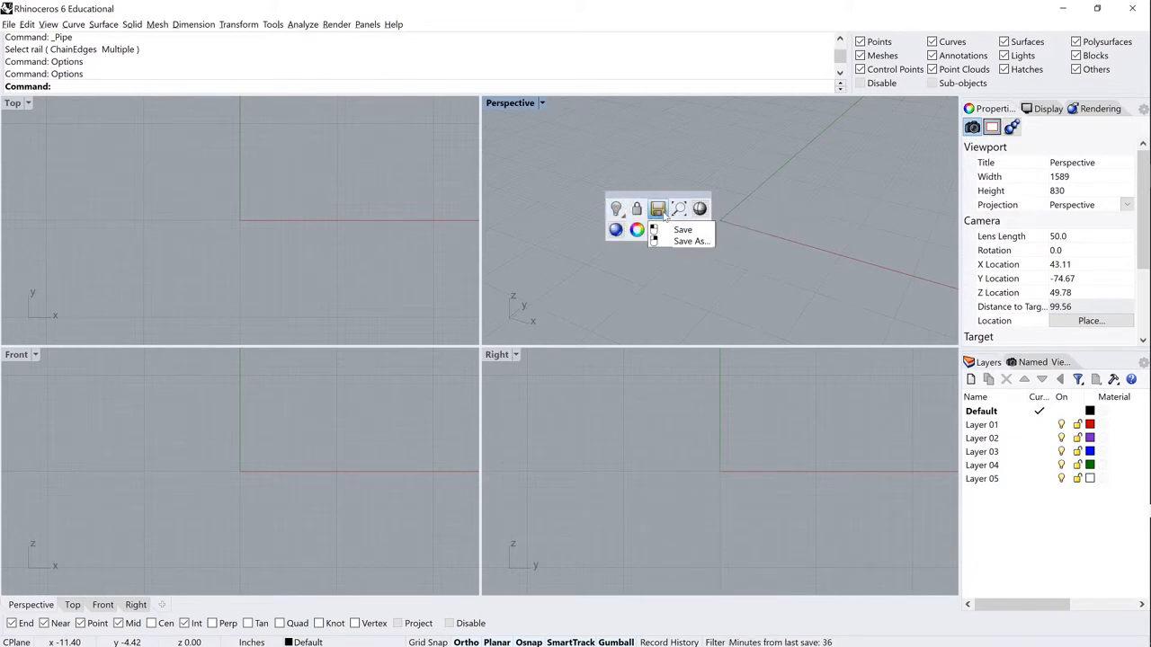
mouse_move(678, 208)
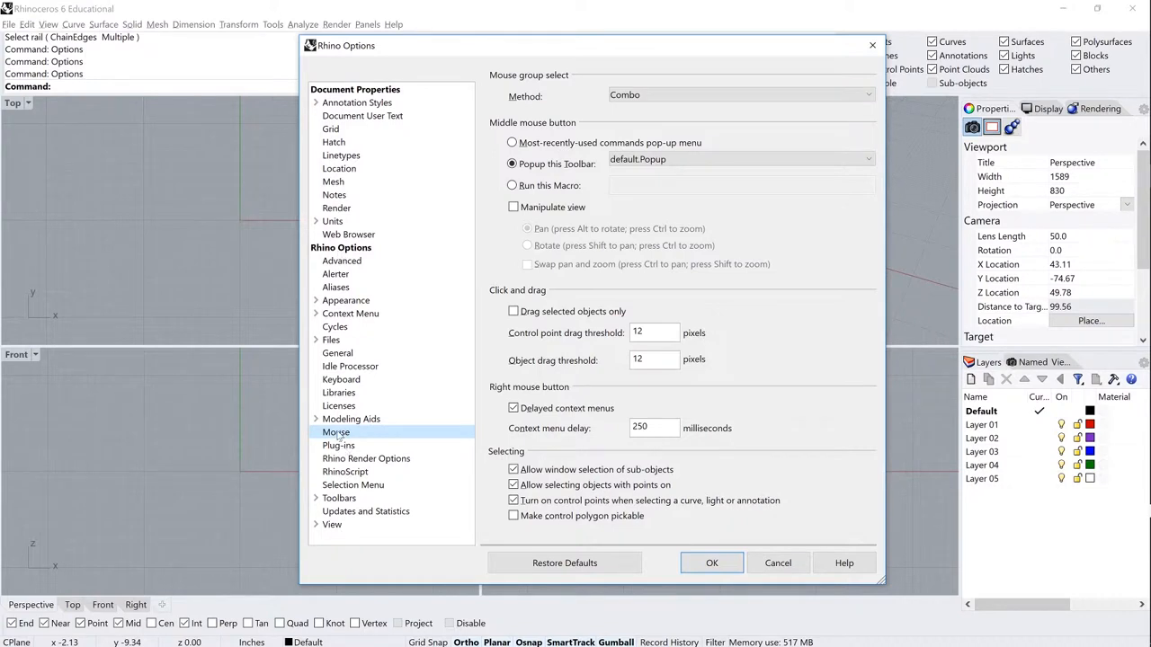
mouse_move(518, 144)
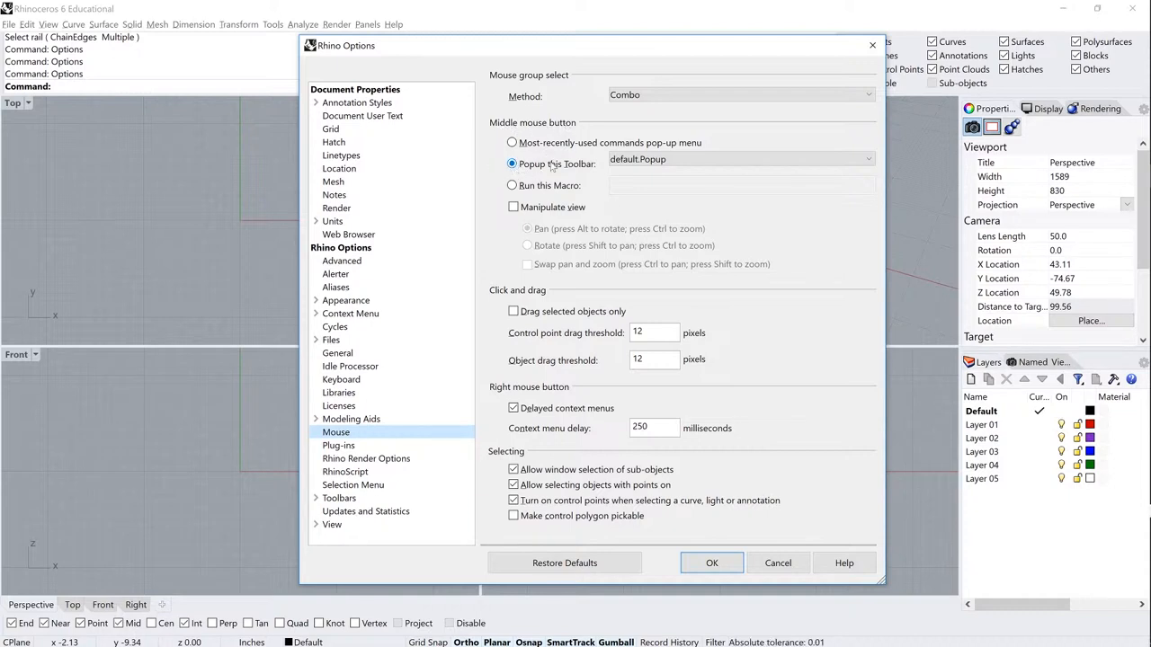
Switch the middle mouse button option to 'Run this Macro' in Rhino Options > Mouse.
left_click(738, 160)
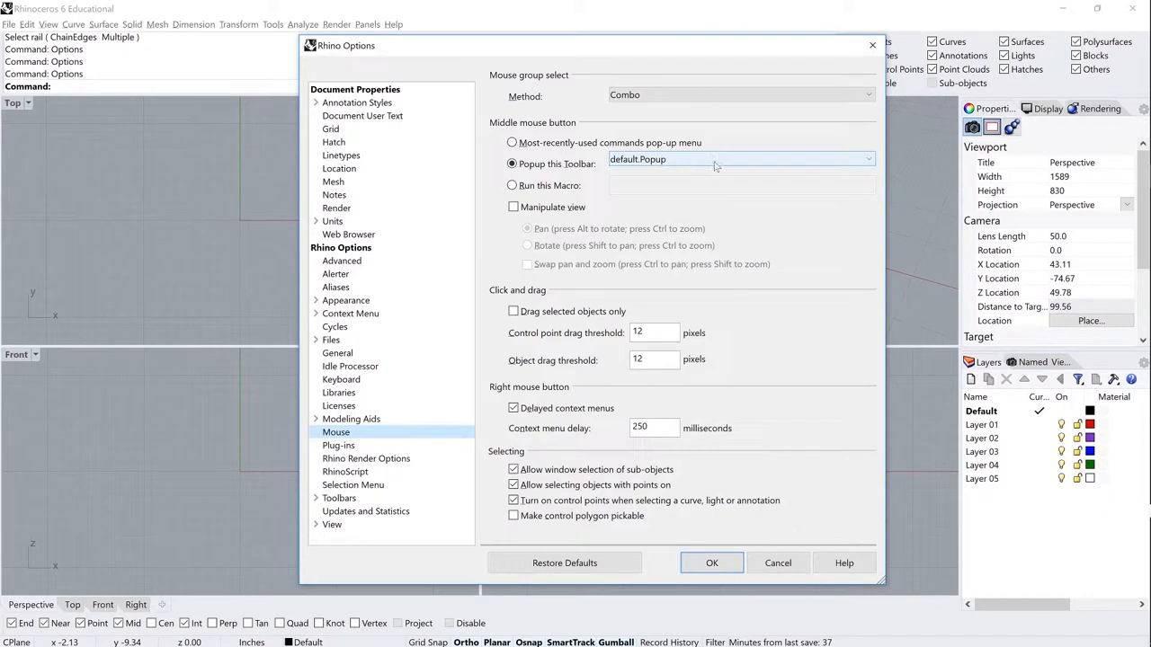
left_click(513, 185)
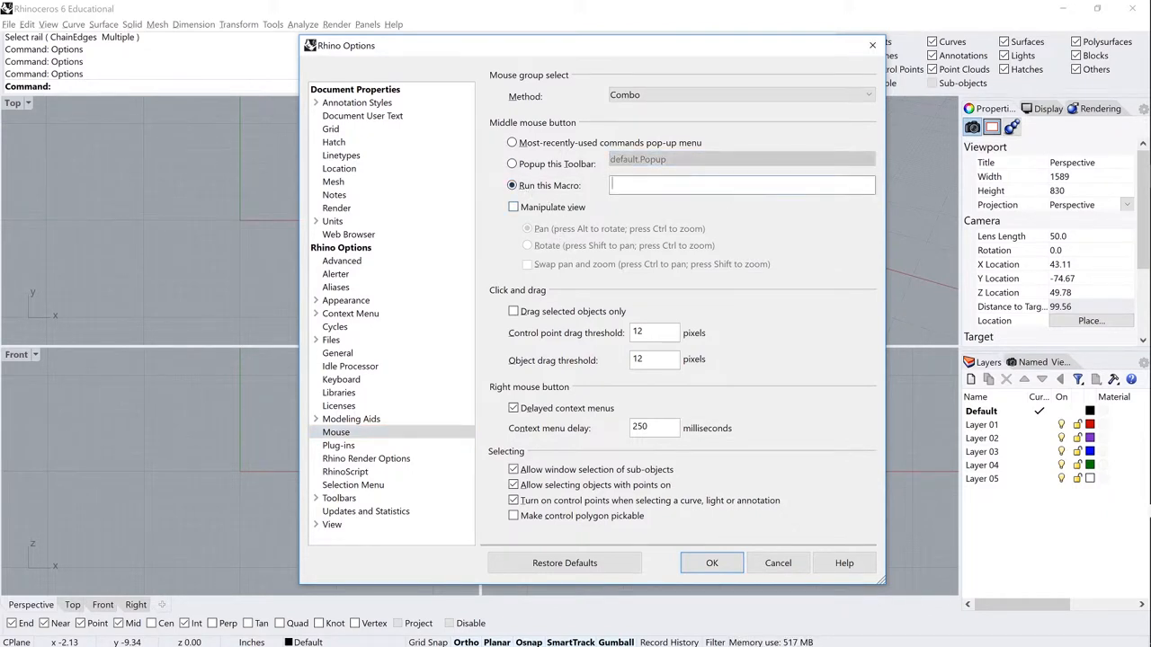
Enter !_ZoomSelected as the middle mouse button macro.
left_click(741, 185)
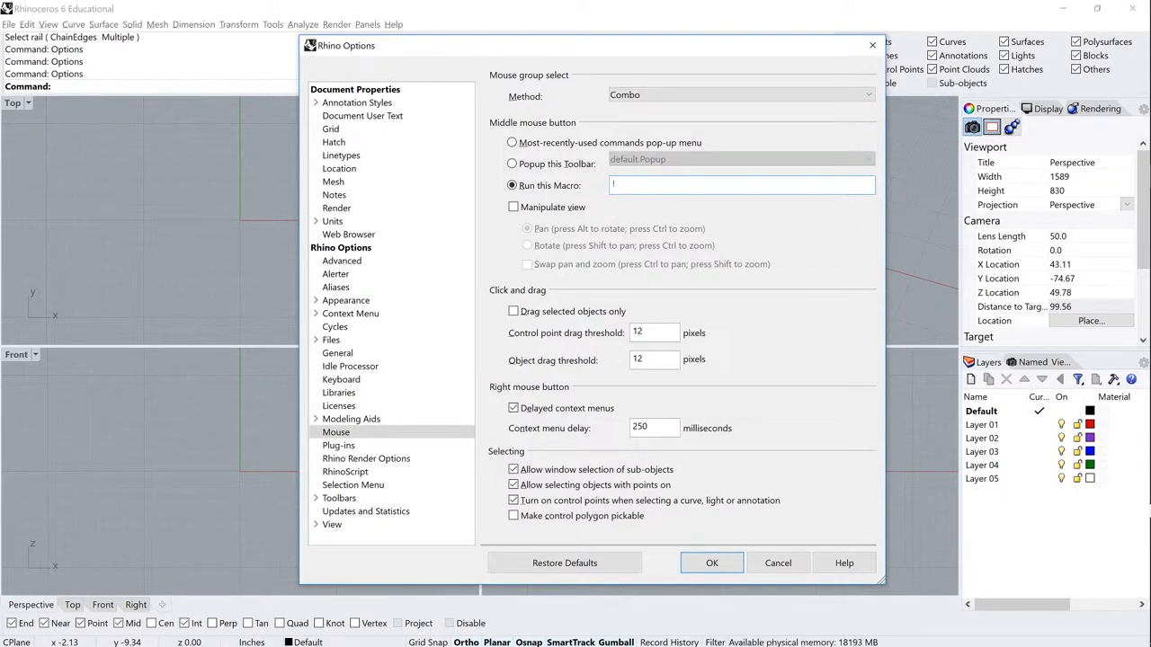
type("_ZoomSelected")
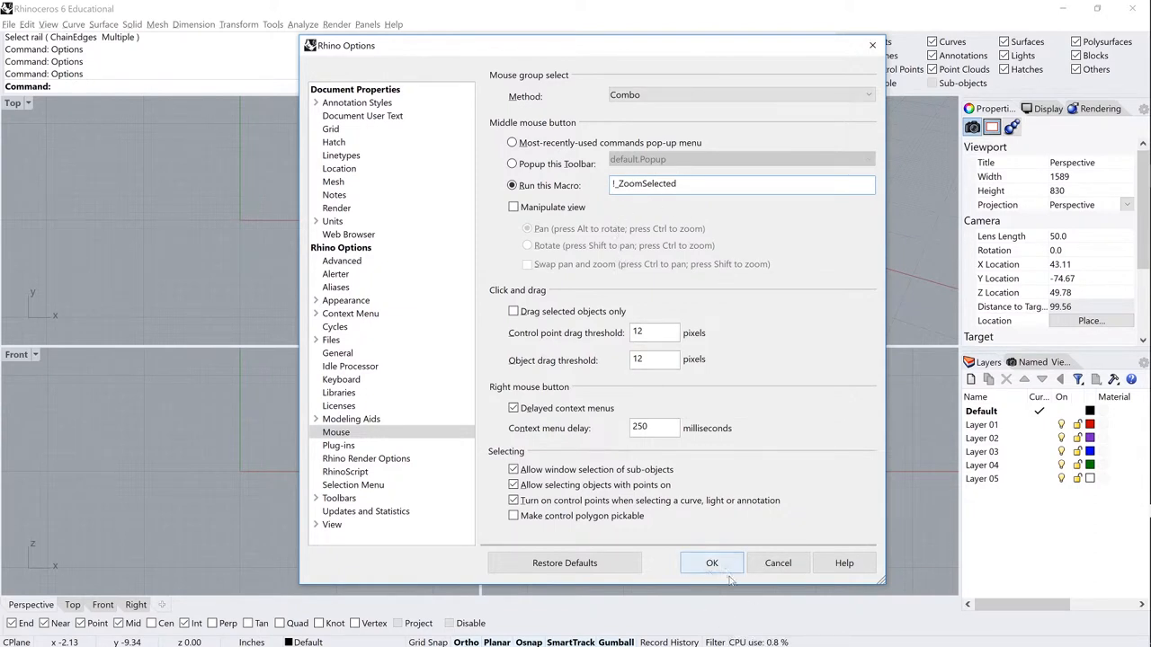
Accept the new mouse settings and close Rhino Options with OK.
left_click(711, 563)
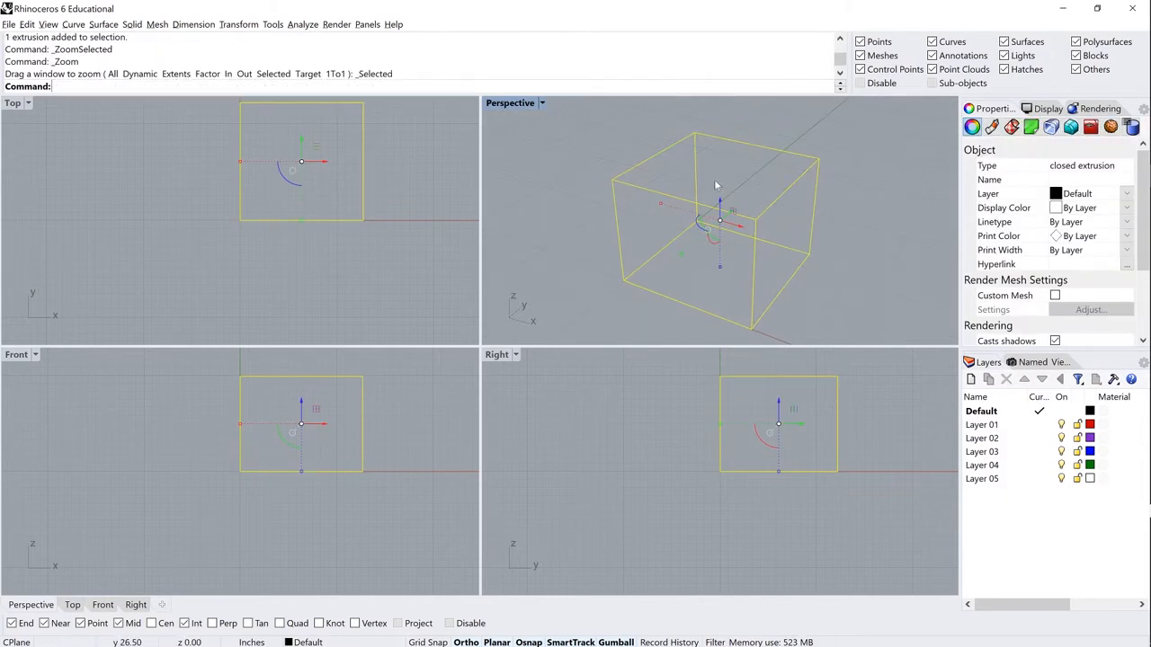
mouse_move(838, 190)
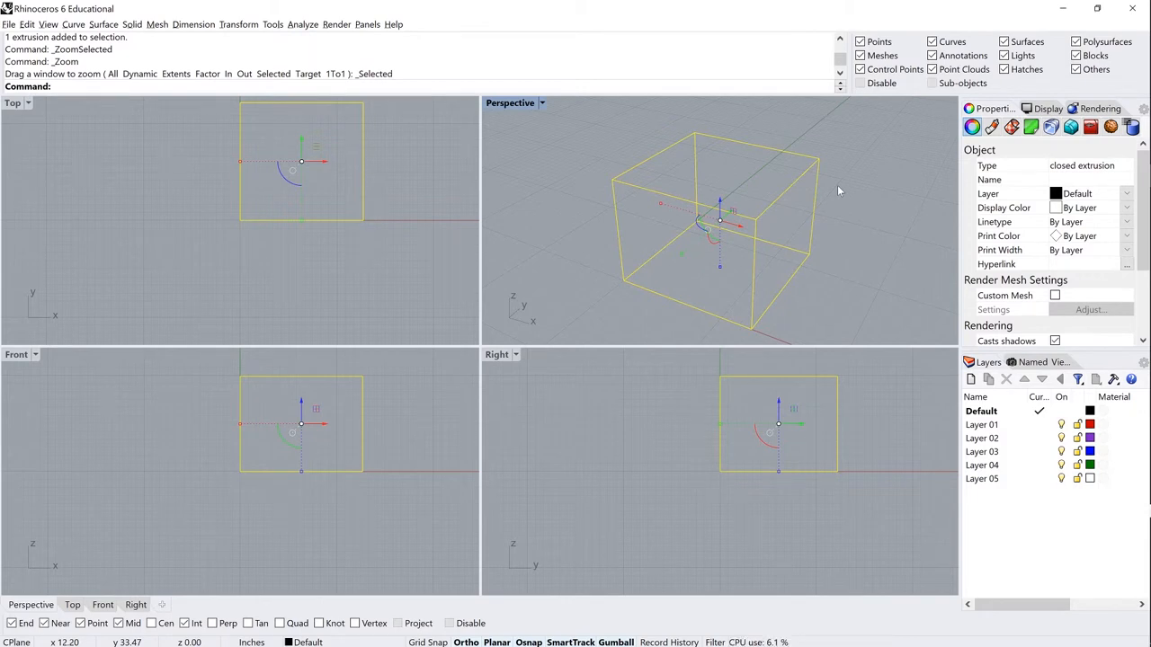
mouse_move(580, 187)
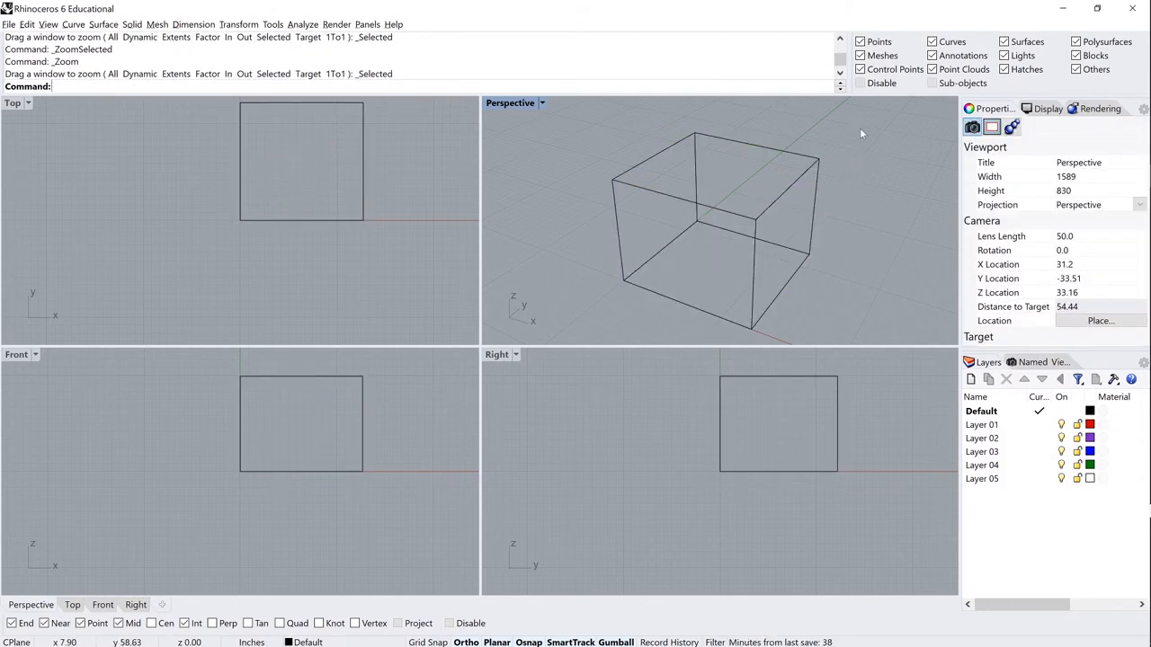
mouse_move(846, 161)
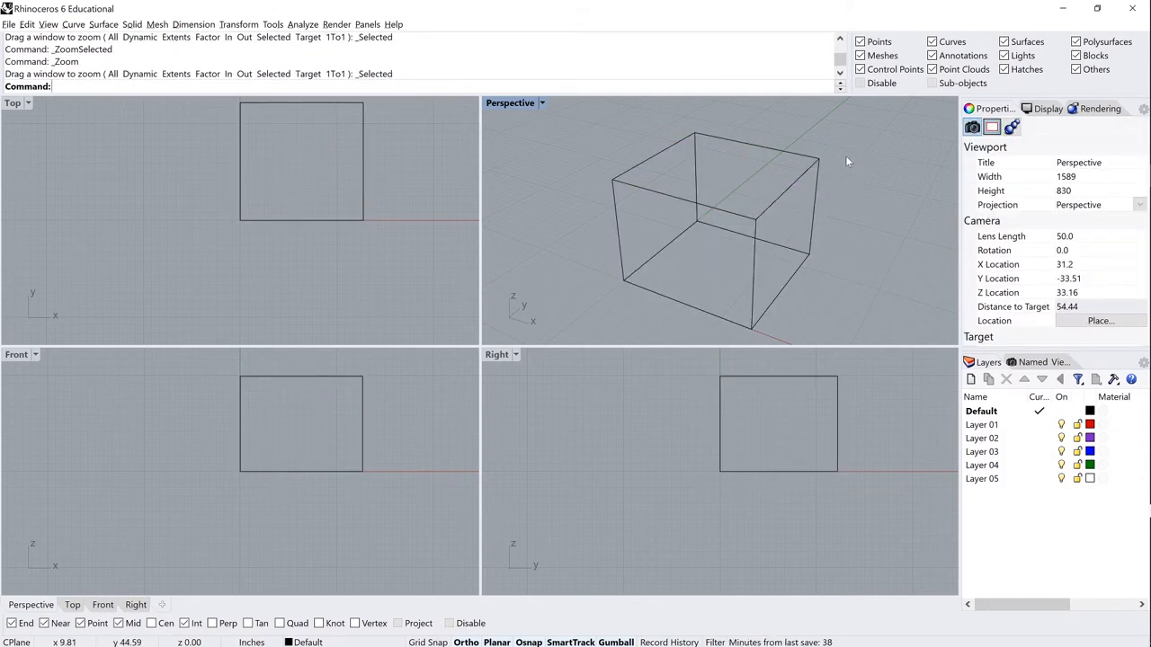
mouse_move(877, 149)
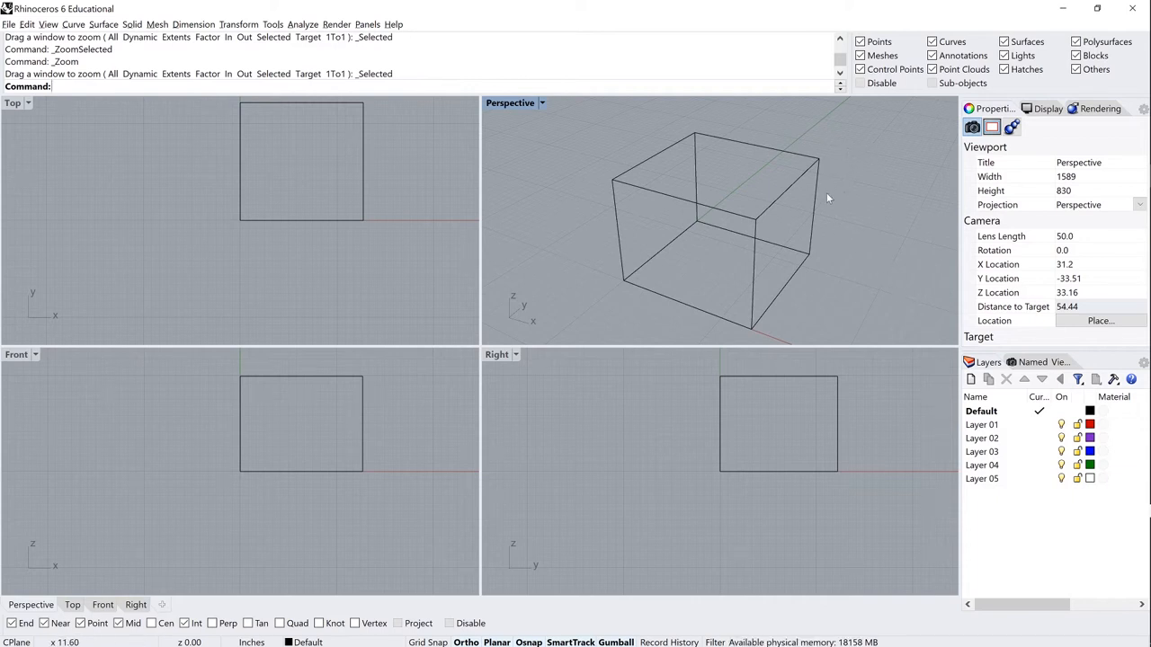
mouse_move(854, 167)
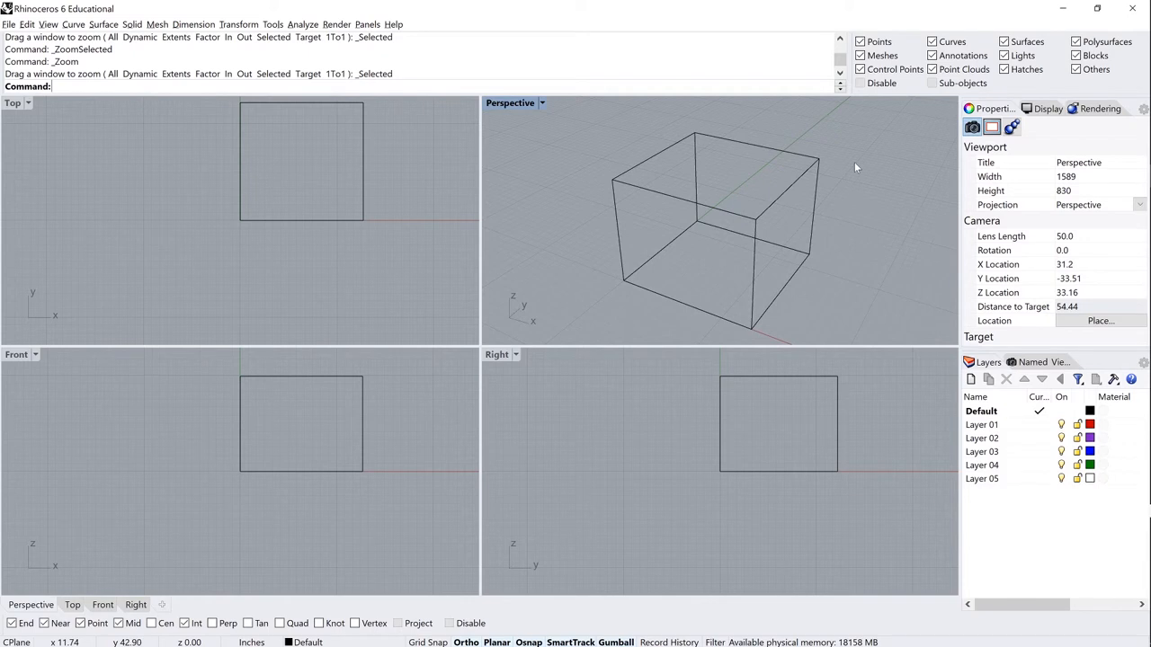
mouse_move(823, 162)
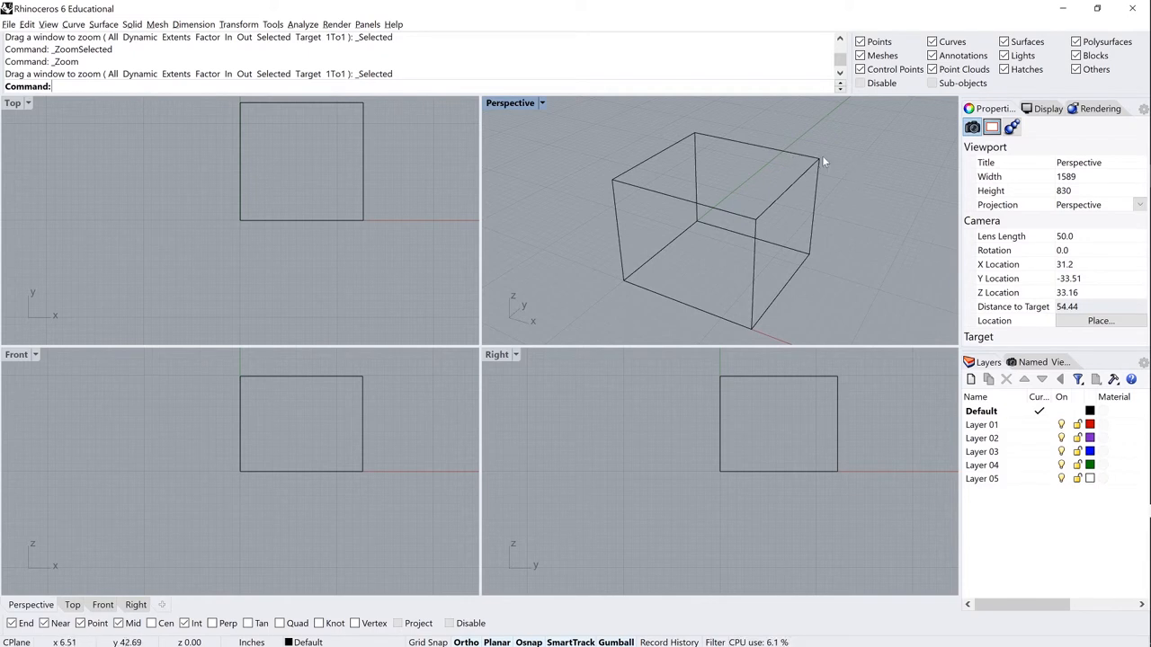
mouse_move(577, 280)
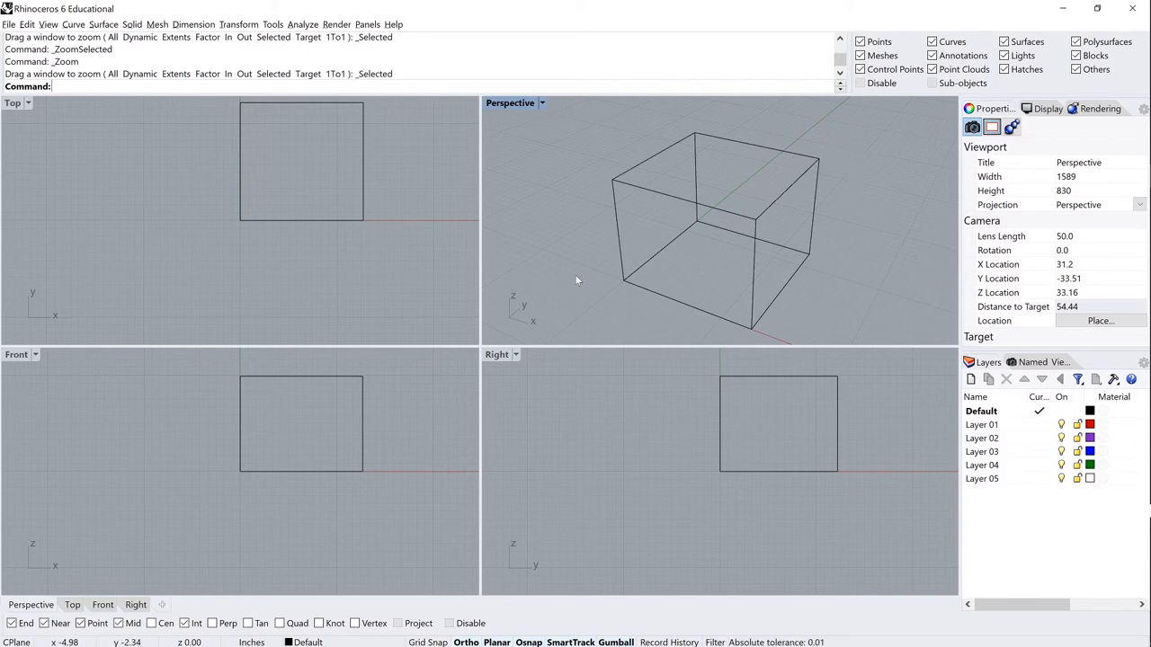
mouse_move(848, 169)
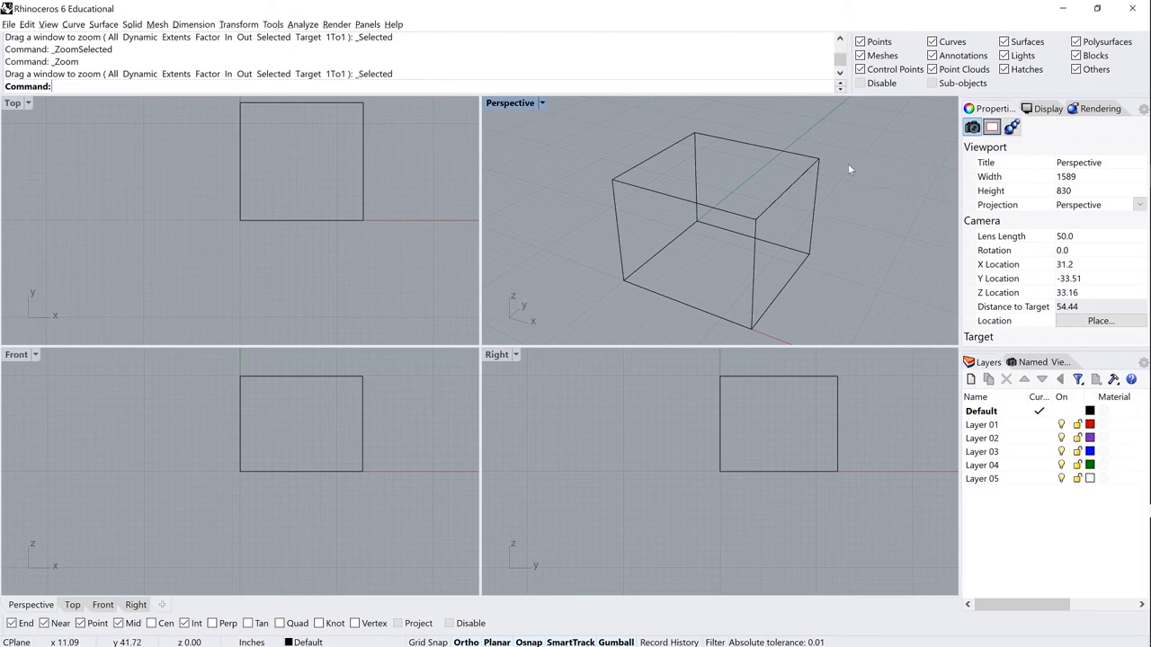